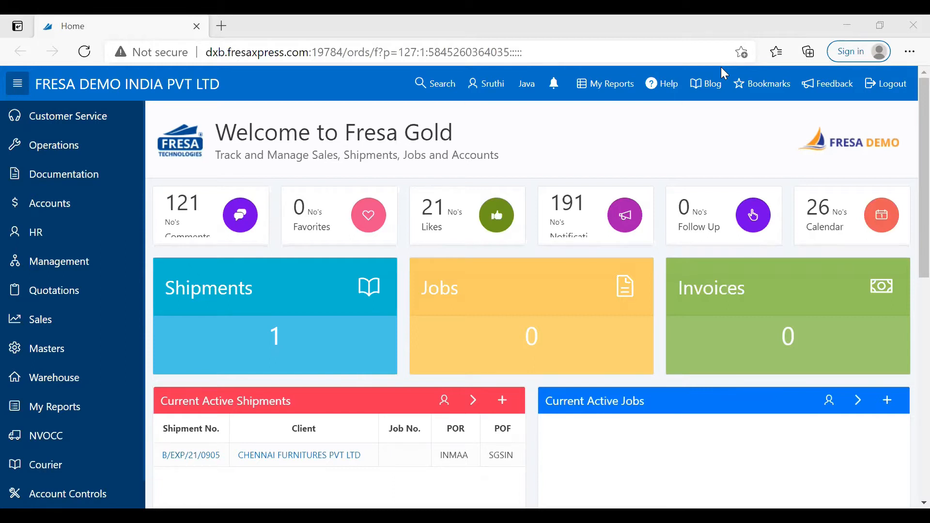
pyautogui.moveTo(59, 261)
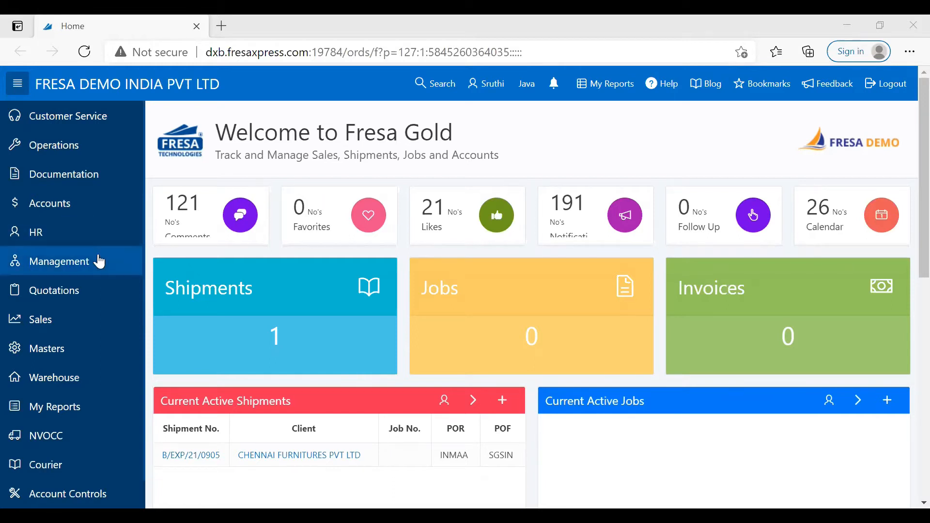
# Go to the Management module's MIS reports page listing Client Wise Profitability
pyautogui.click(60, 261)
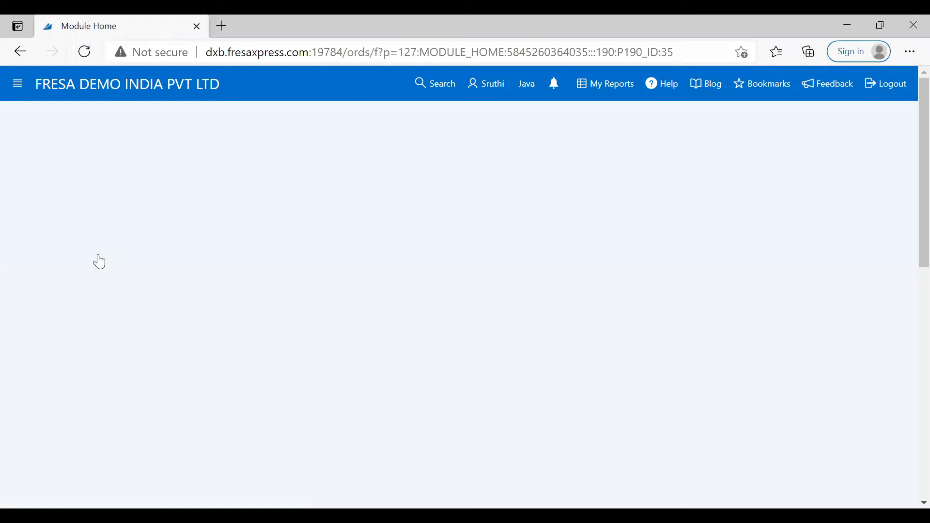
pyautogui.click(17, 84)
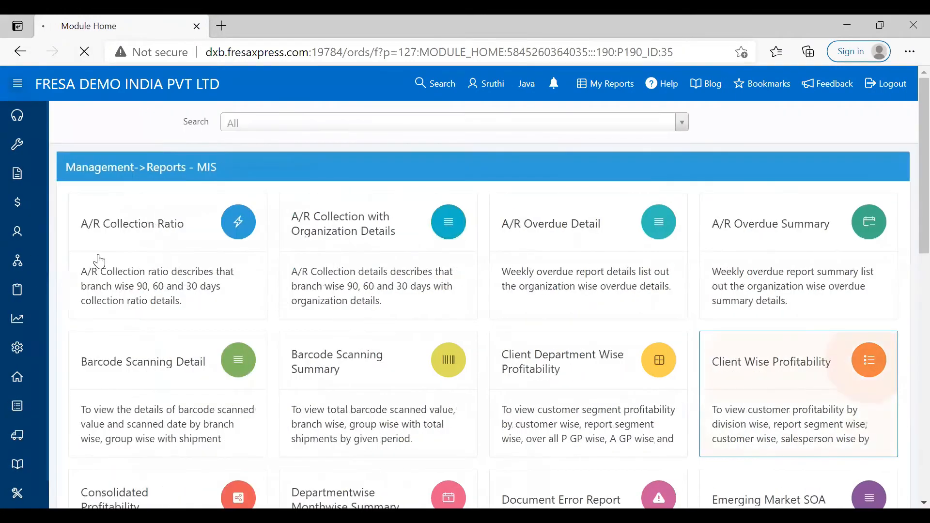
# Run Client Wise Profitability for CHENNAI MOBILES INDUSTRY with Date Range Last 2 Months
pyautogui.click(771, 361)
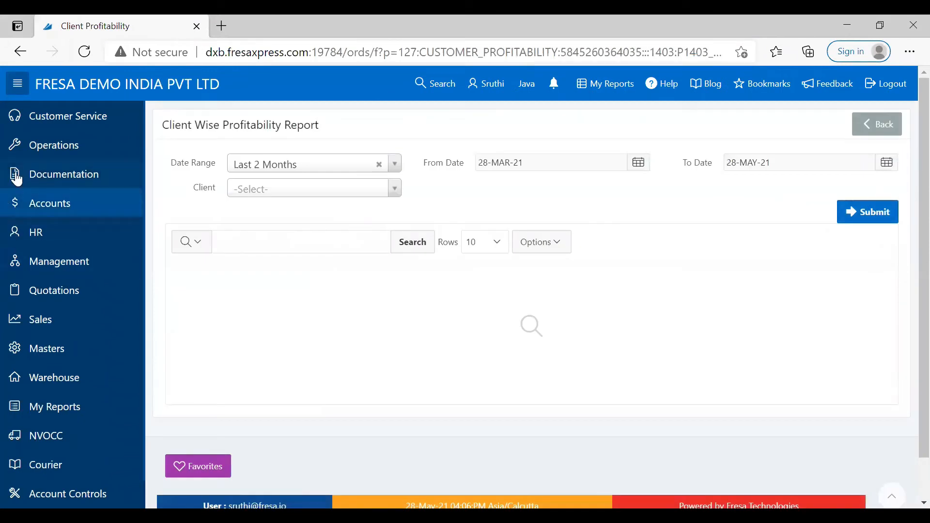
pyautogui.click(18, 83)
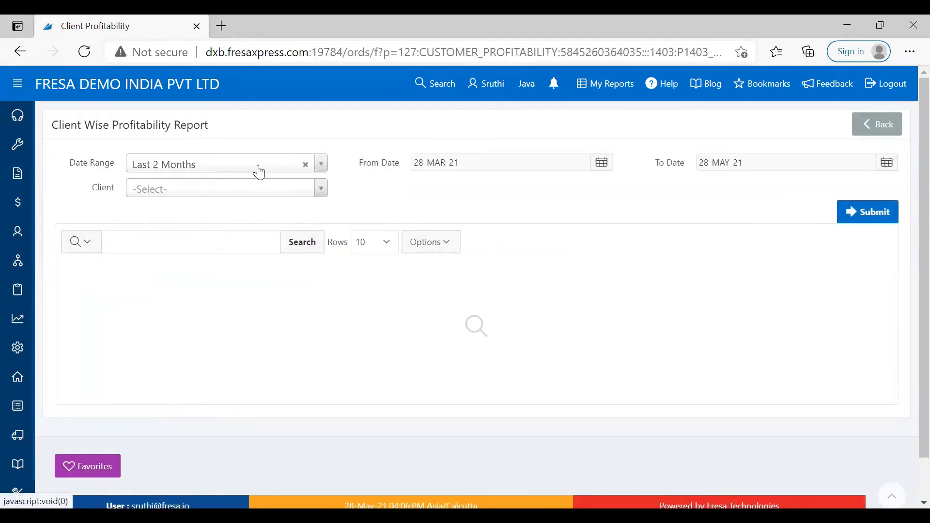
pyautogui.click(225, 188)
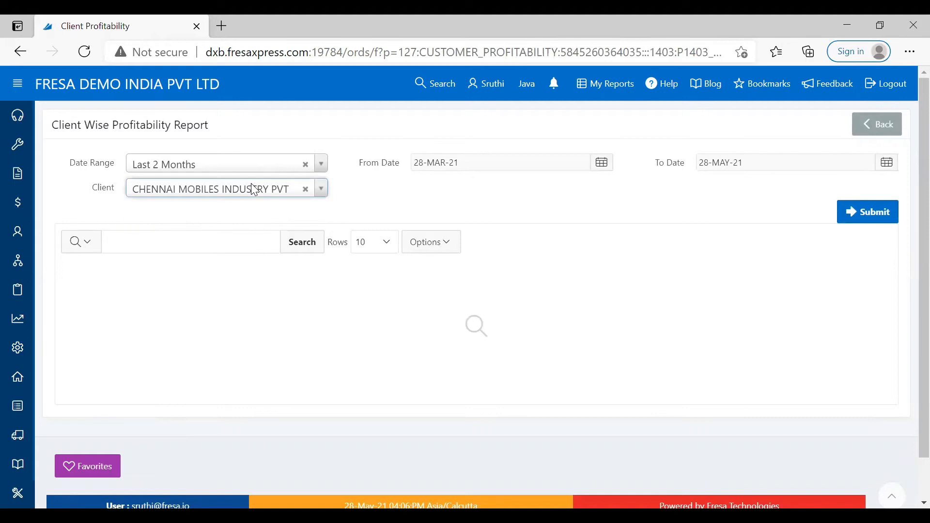
pyautogui.click(867, 212)
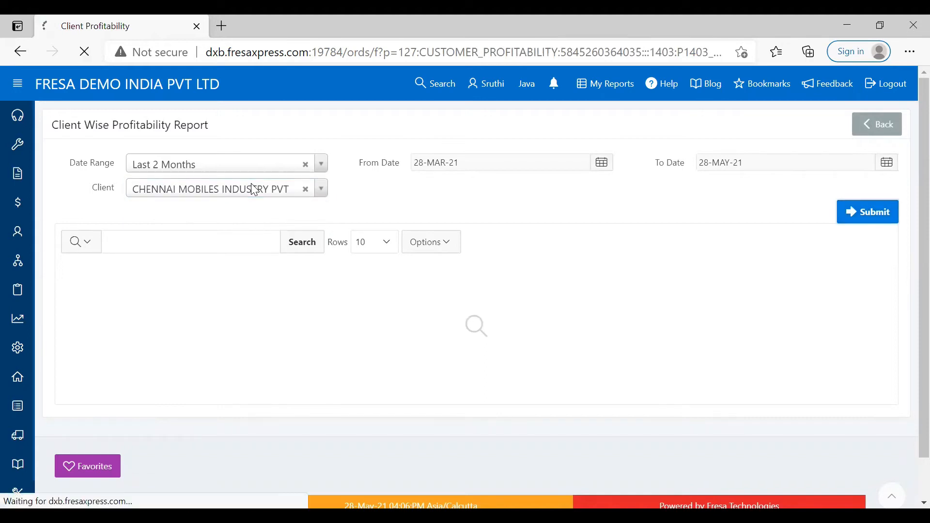
pyautogui.click(867, 211)
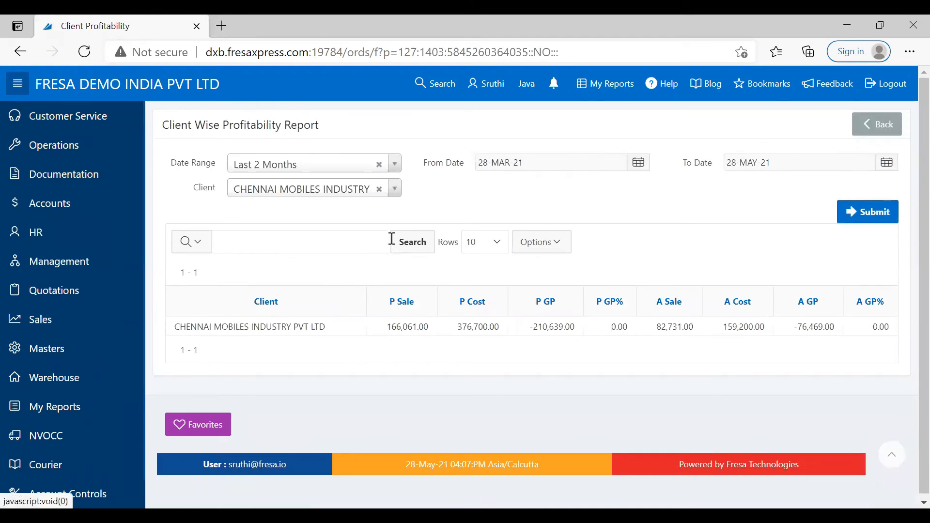
pyautogui.click(536, 241)
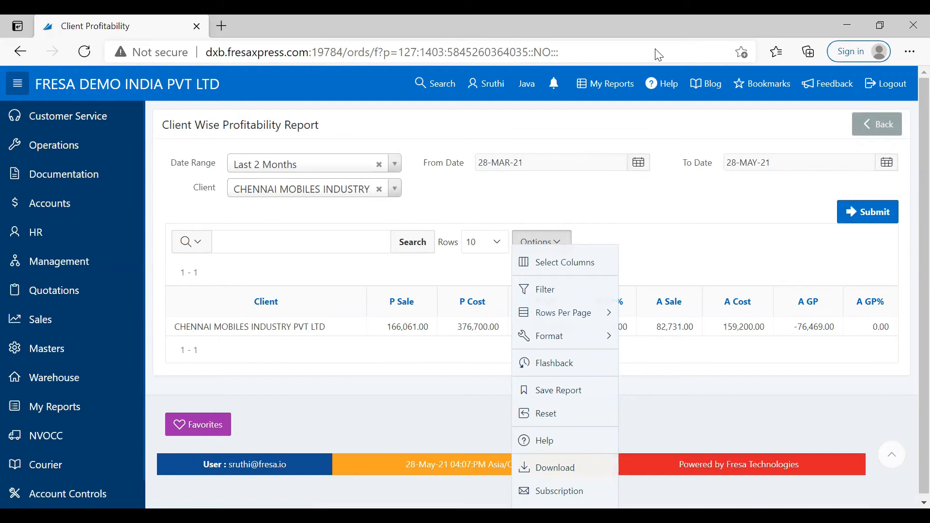
pyautogui.click(541, 241)
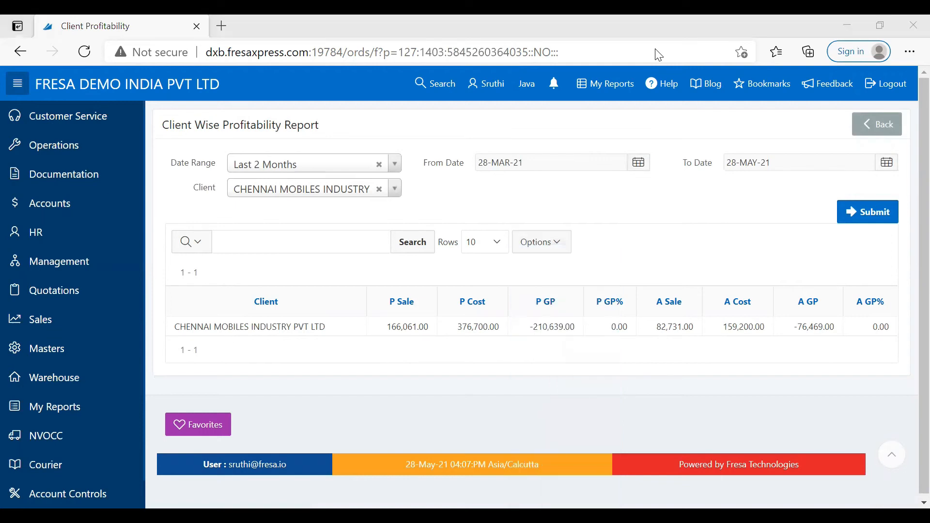